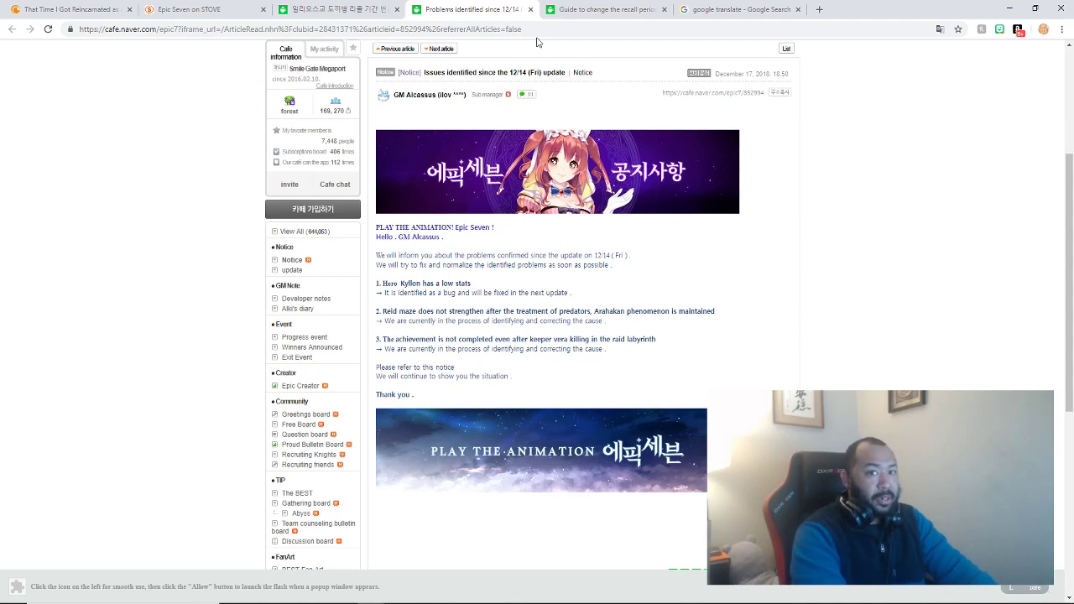
mouse_move(542, 42)
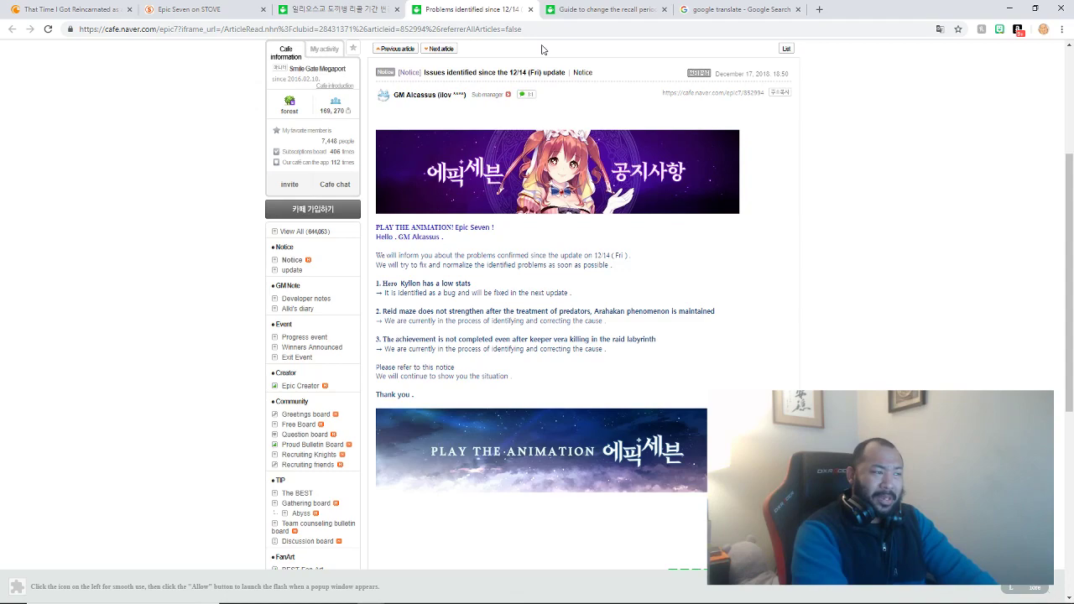
mouse_move(570, 107)
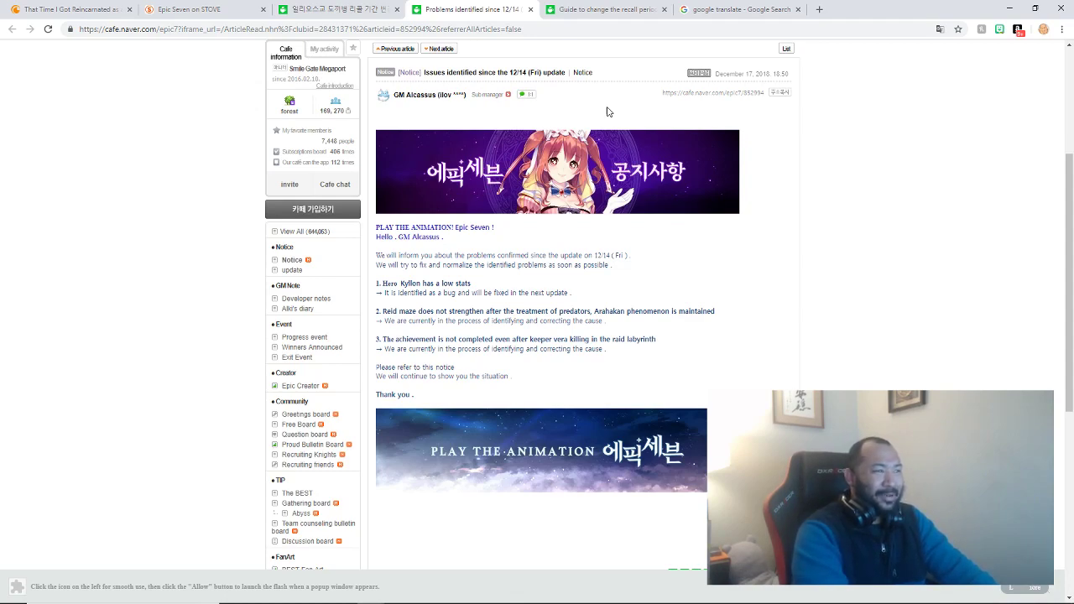
mouse_move(613, 130)
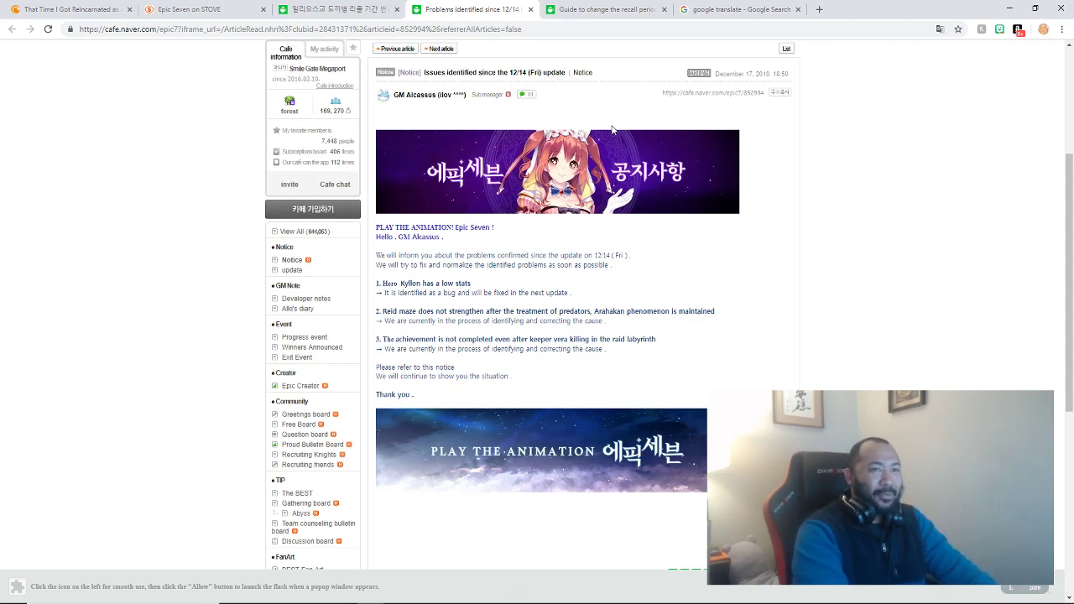